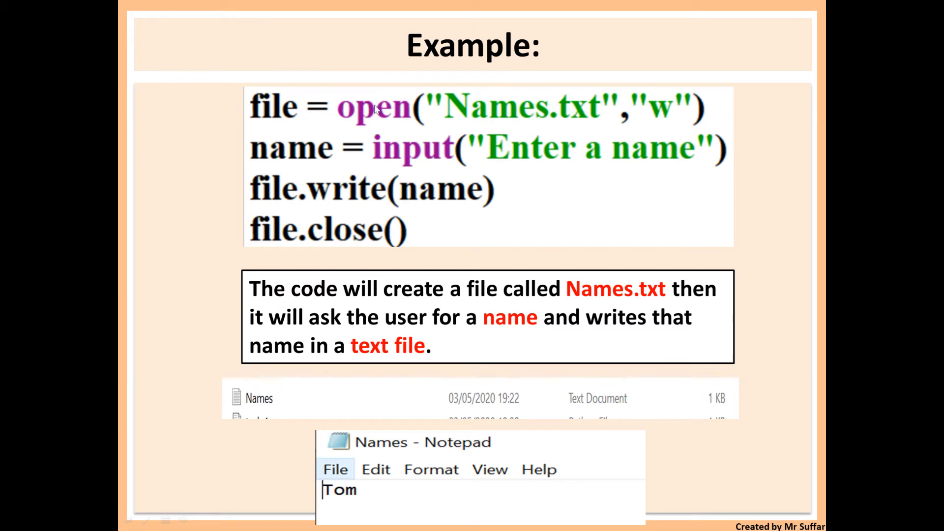
mouse_move(680, 405)
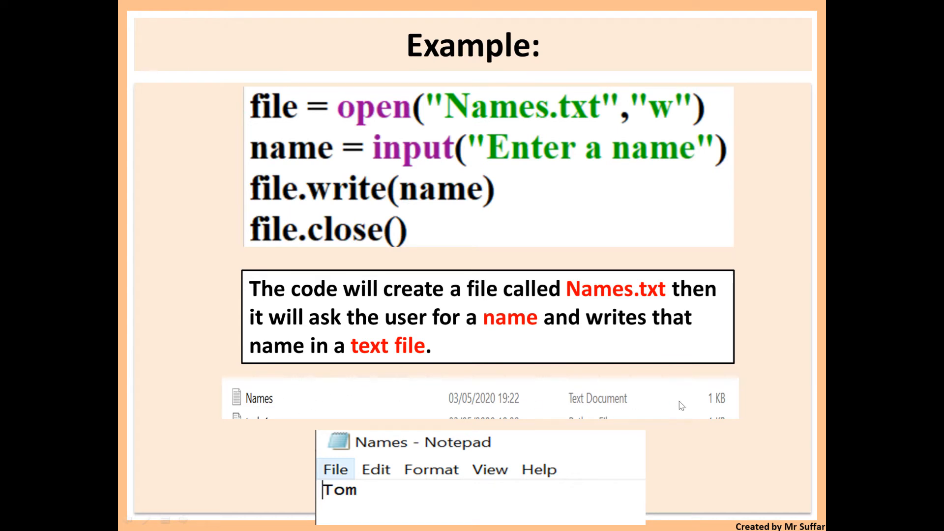
mouse_move(442, 154)
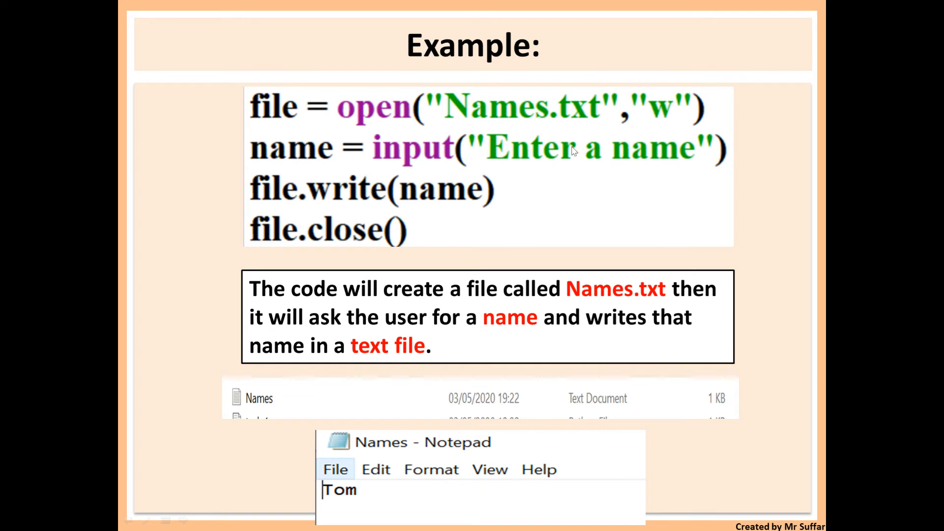
mouse_move(334, 179)
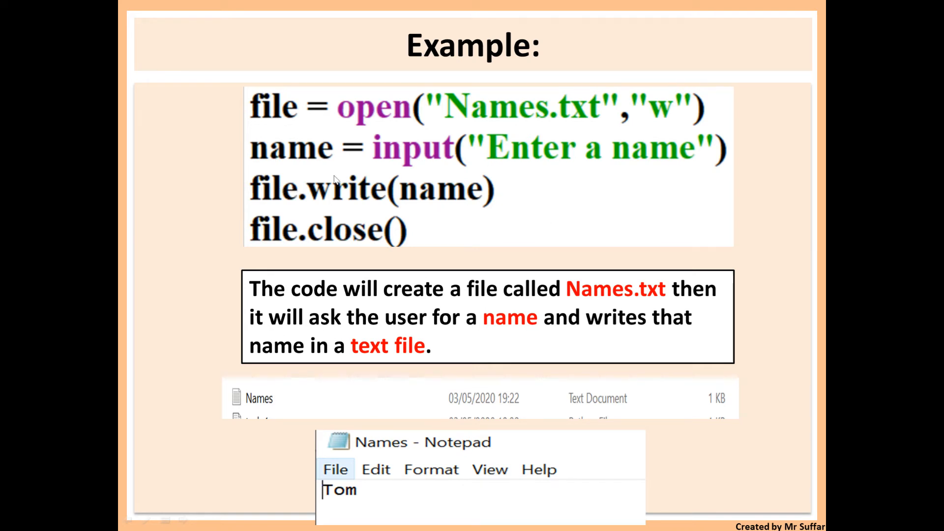
mouse_move(418, 449)
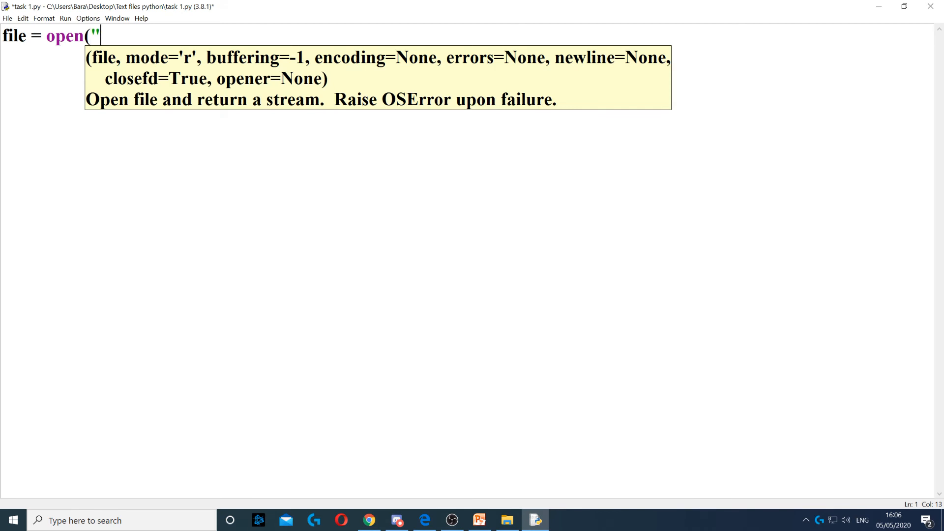
- Open hello.txt in "w" mode as file
text(hello.t)
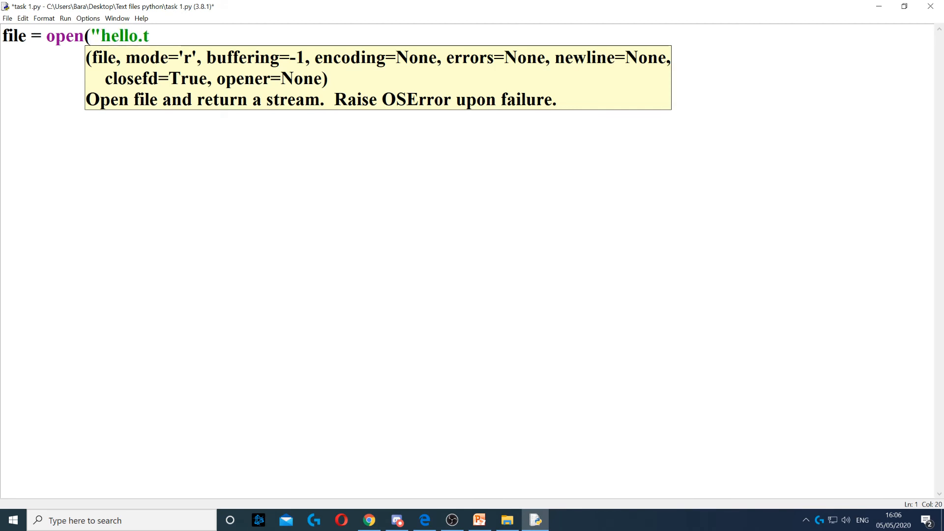
text(xt")
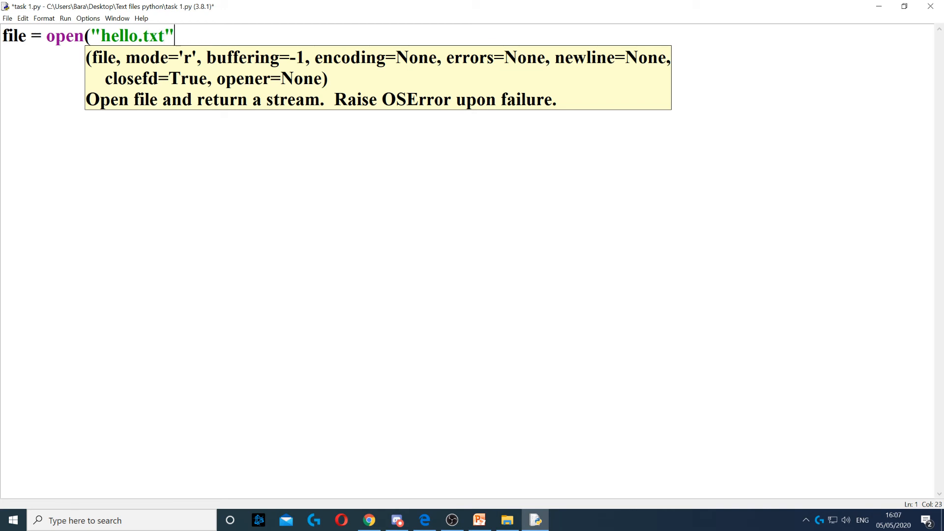
text(,")
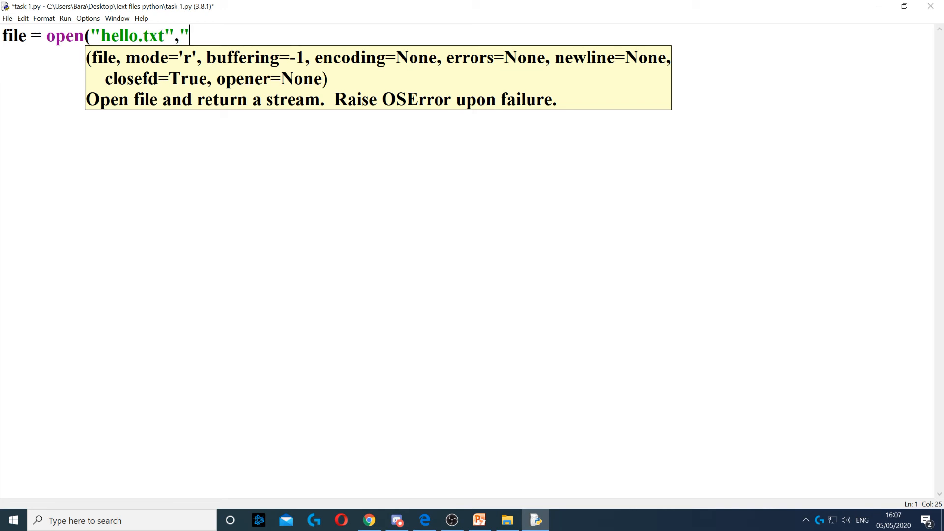
text(w"))
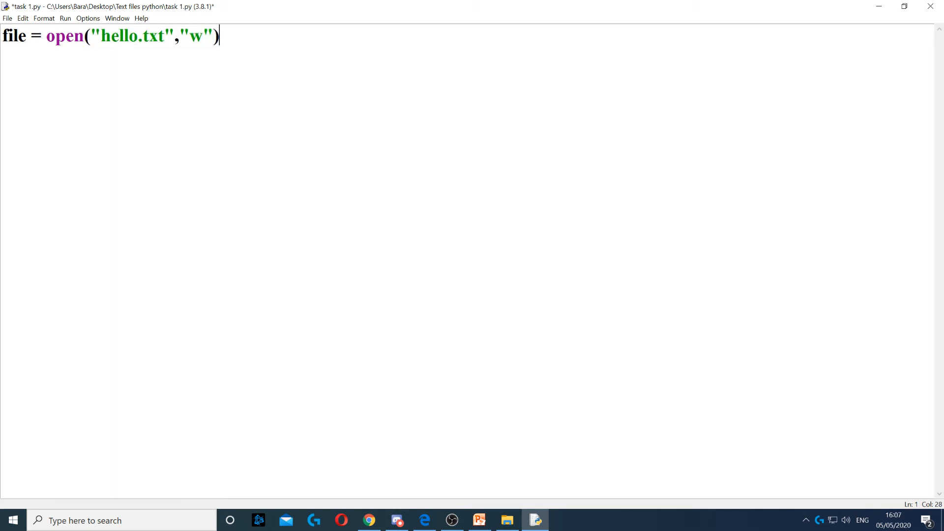
- Write "What's up\nWelcome Bob" to the file and begin the close call
text(file.)
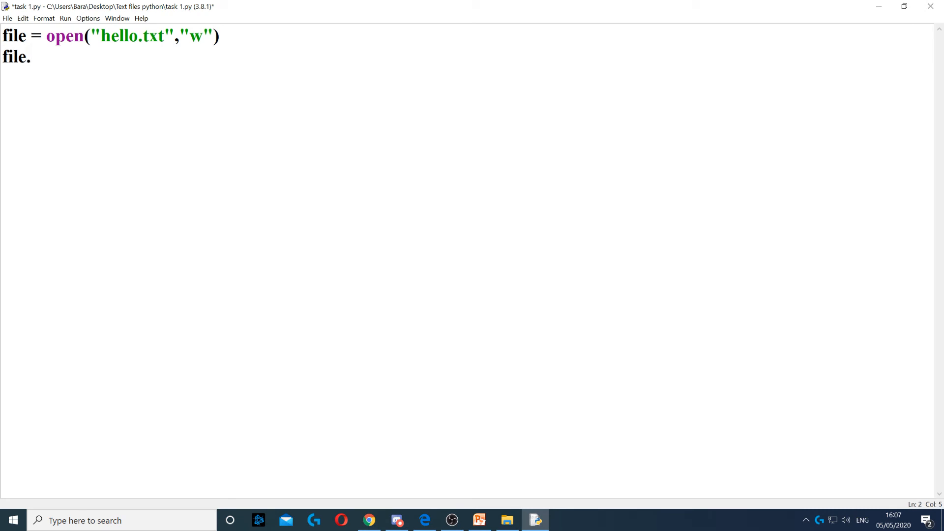
text(write()
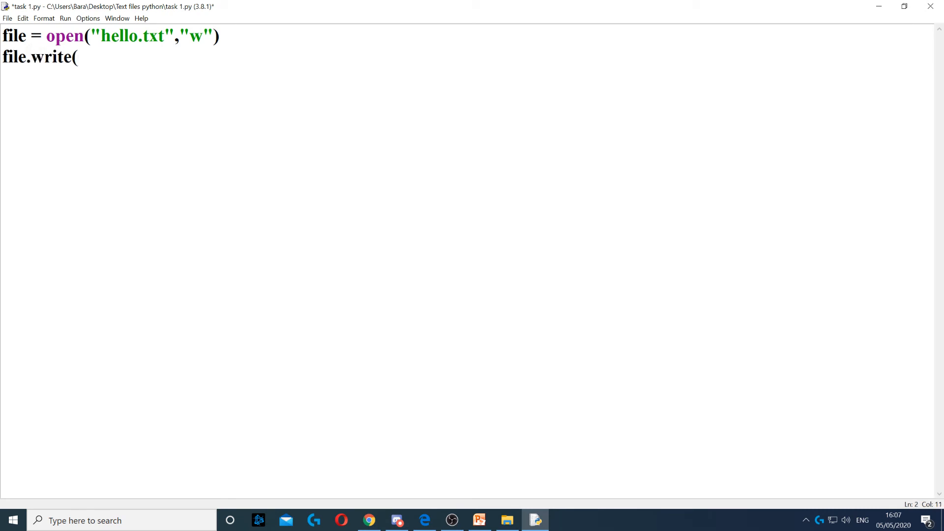
text(")
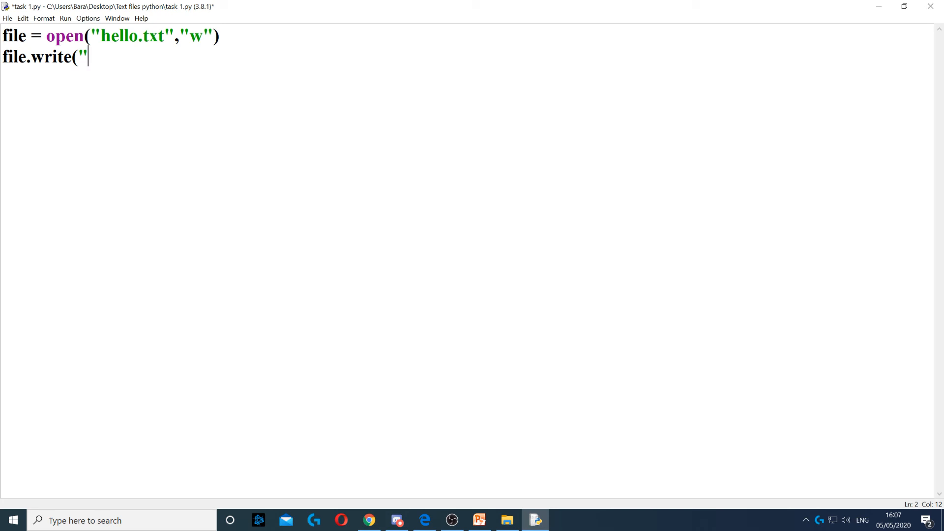
text(What's up)
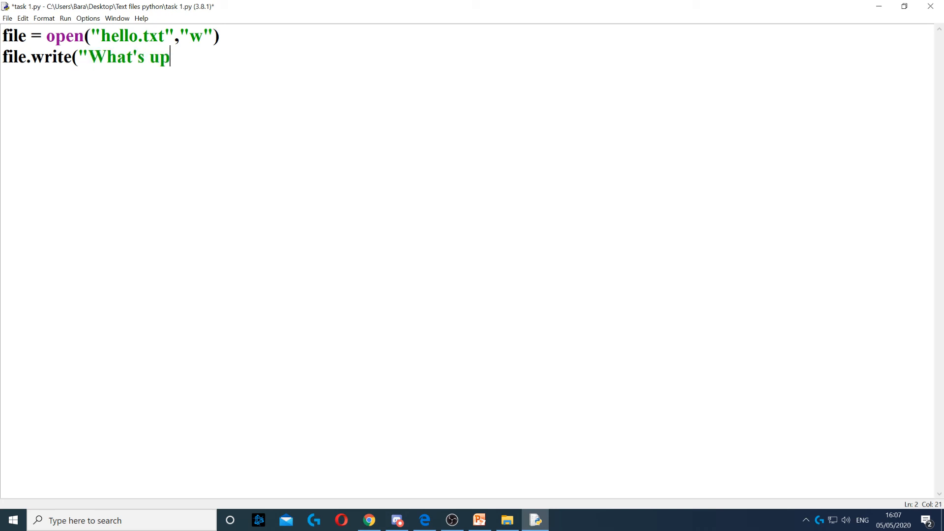
text(\n)
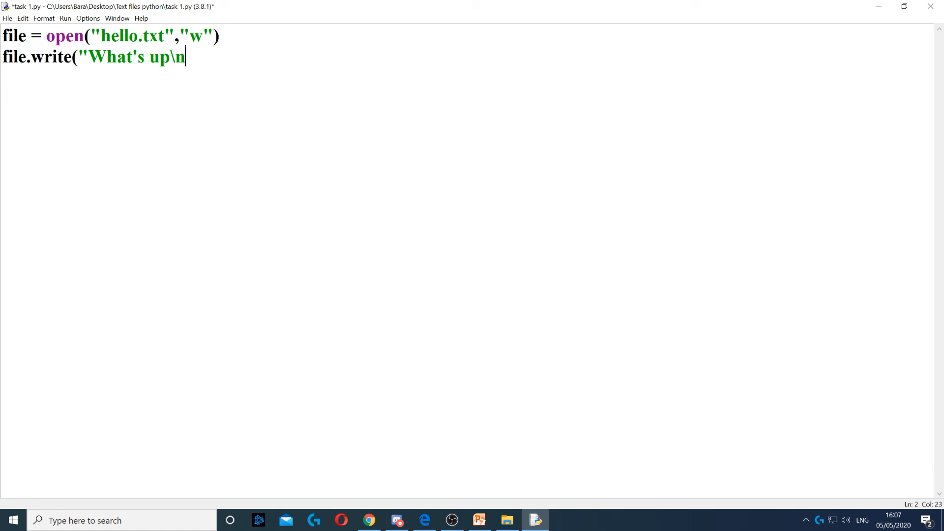
text(Welcome B)
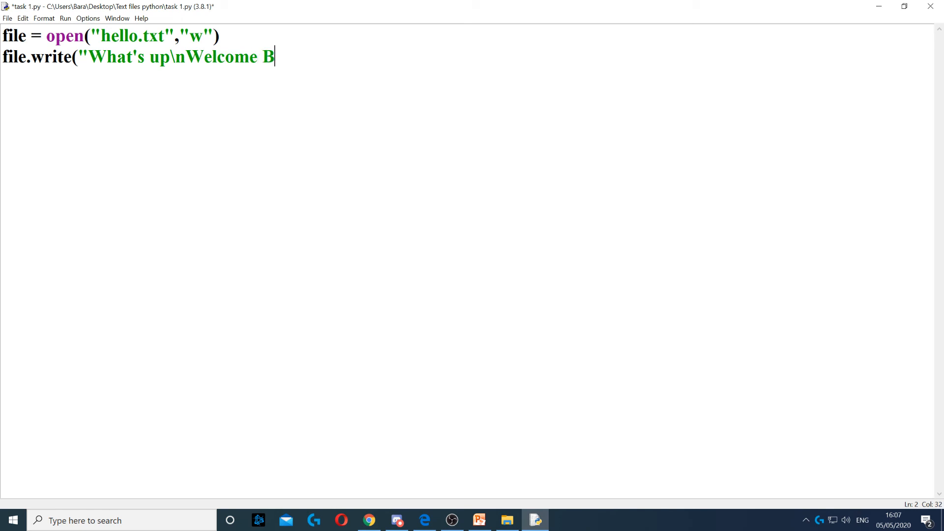
text(ob"))
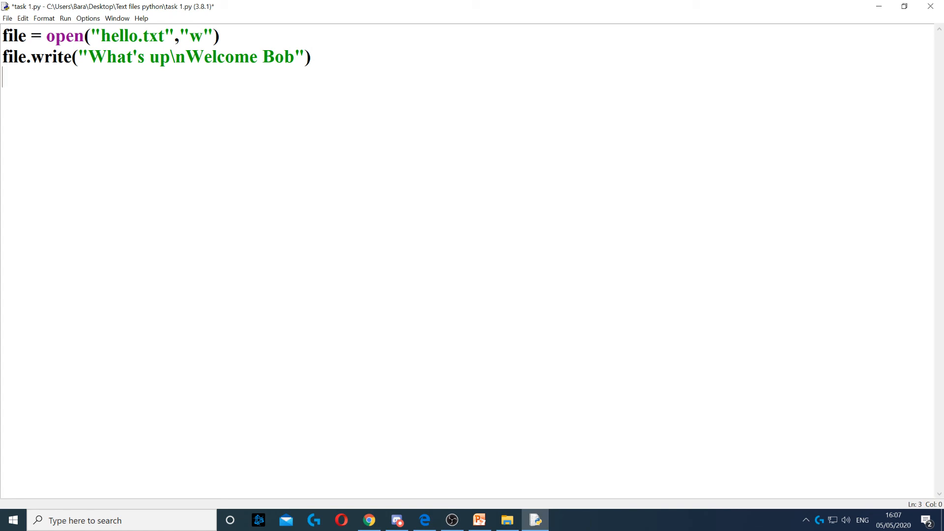
text(file.cl)
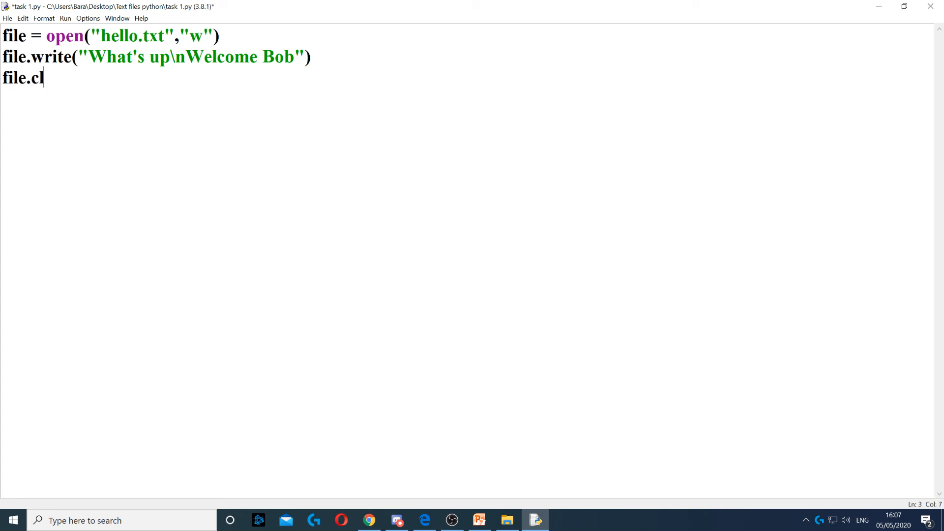
- Finish with file.close(), save and run the script with F5, then close the shell
text(ose())
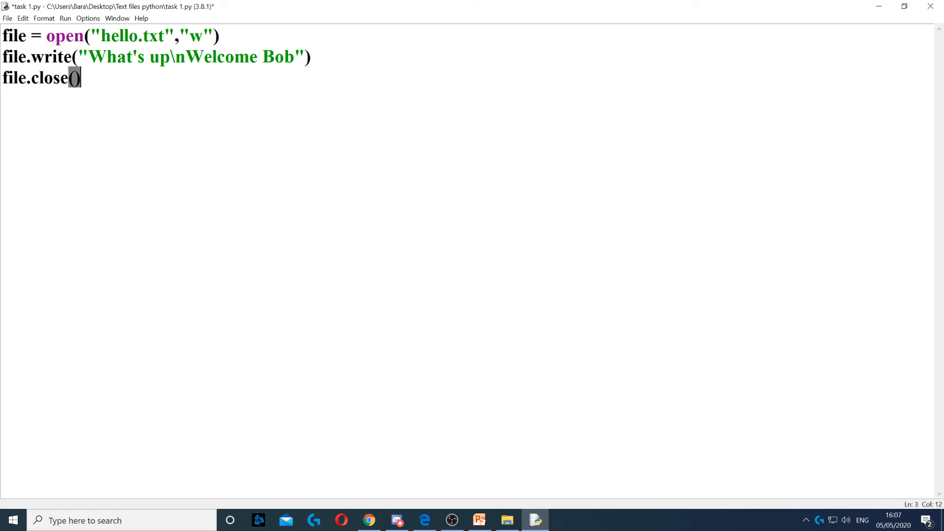
click(75, 78)
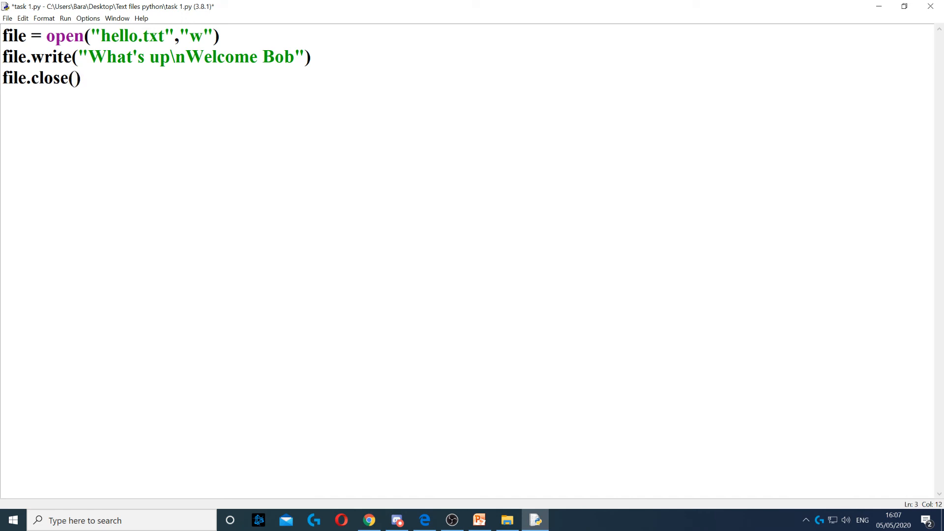
click(81, 79)
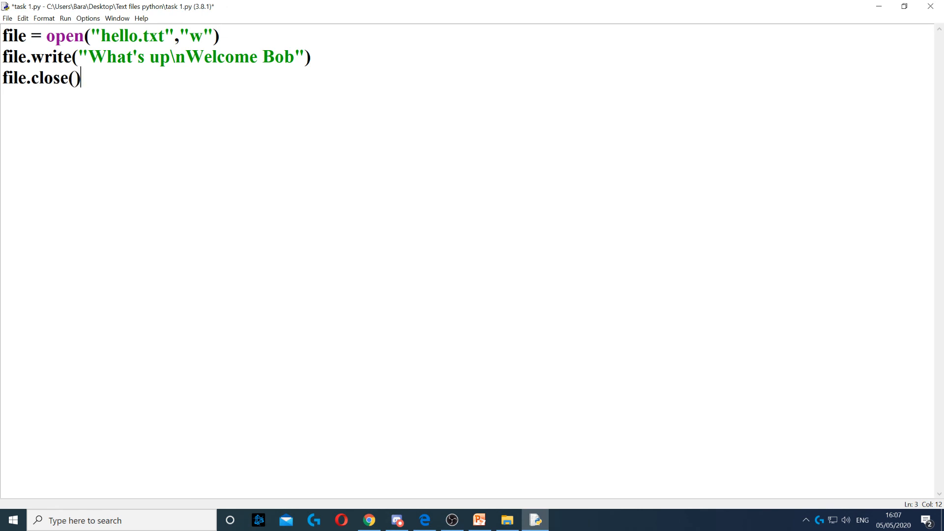
key(F5)
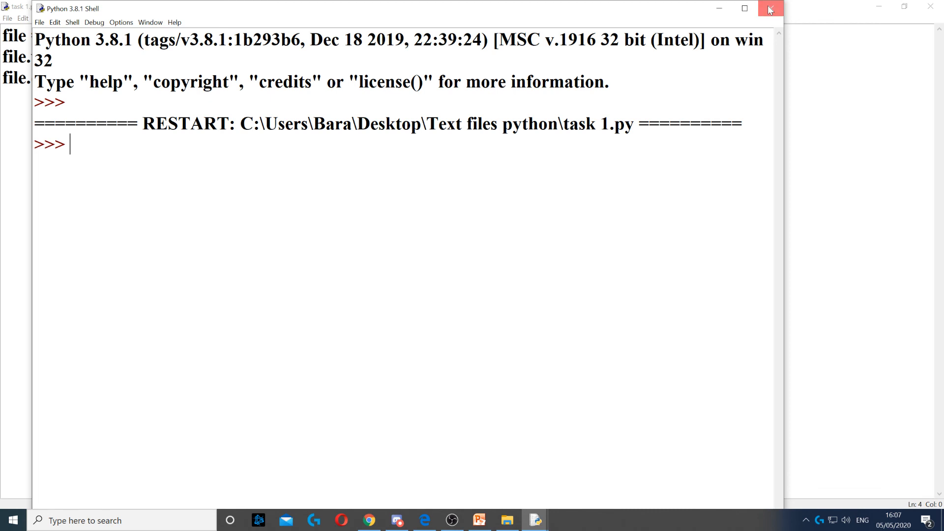
click(769, 9)
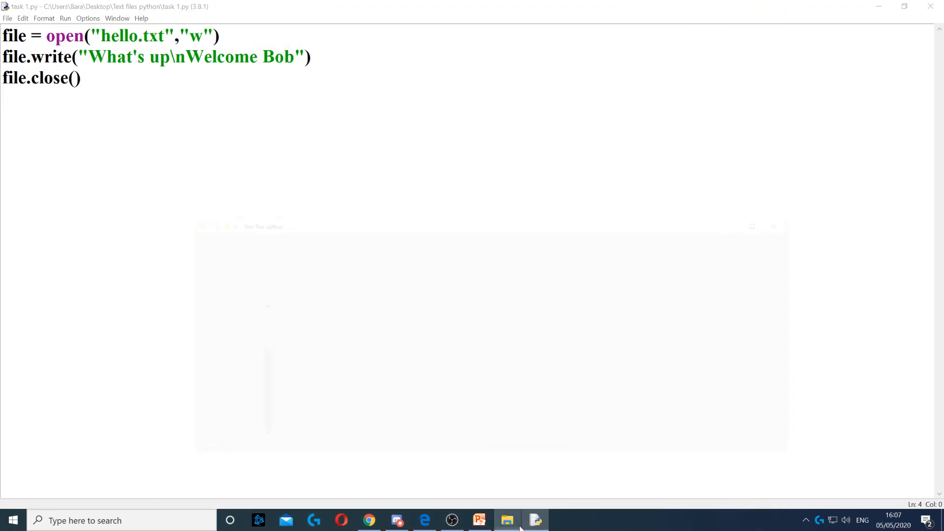
- Open hello.txt in Notepad to confirm its two lines, then close it
double_click(237, 268)
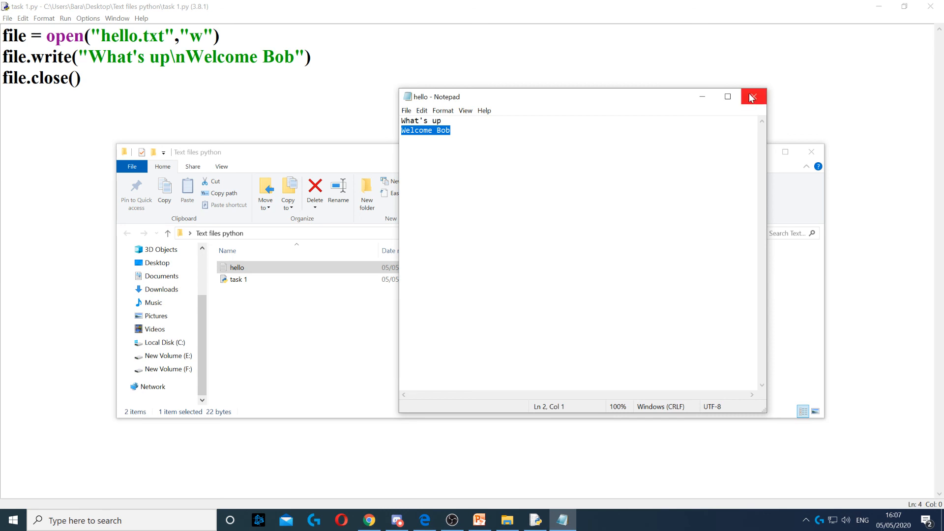
click(754, 97)
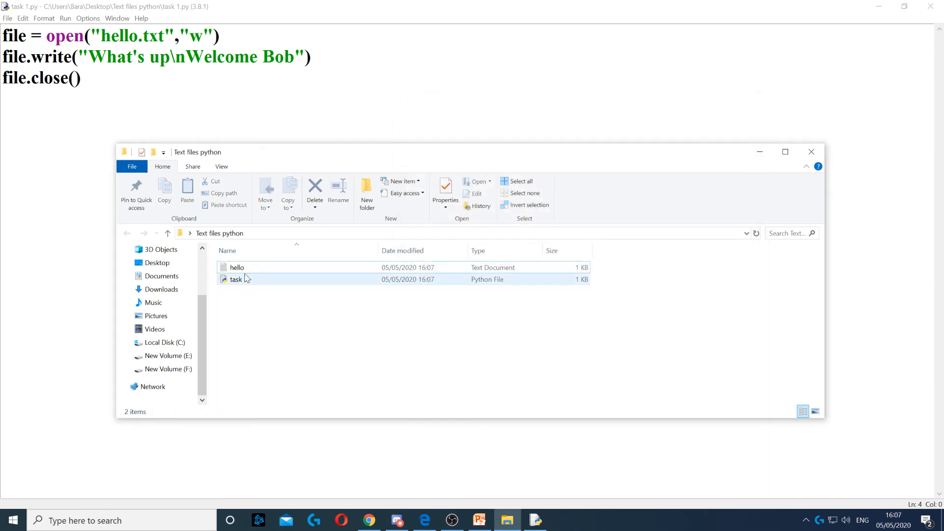